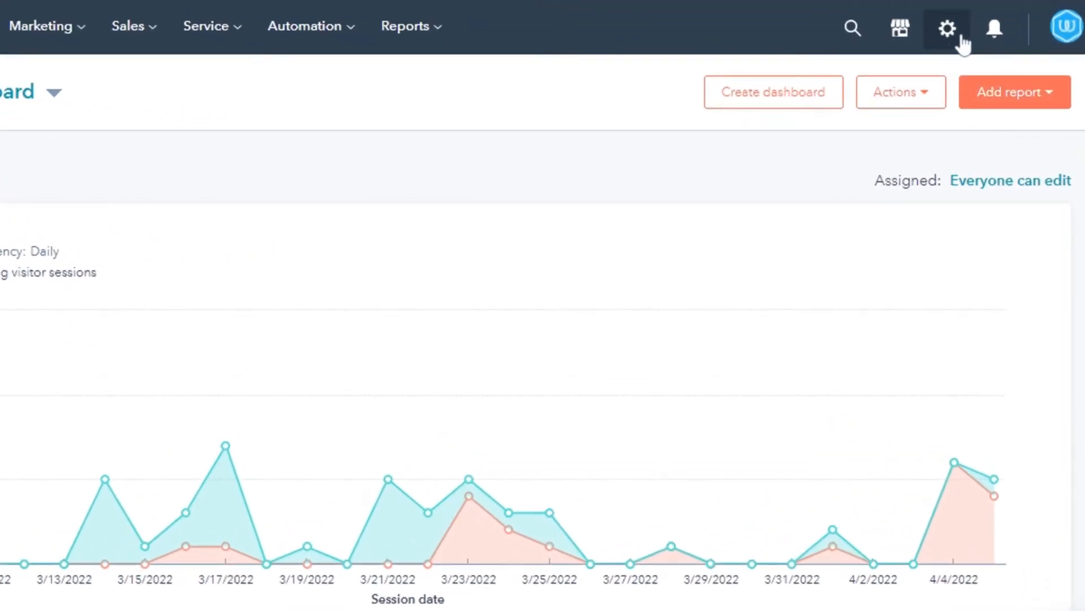
Step: Open Account Defaults under Account Setup in HubSpot settings
{"action": "left_click", "coordinate": [946, 28]}
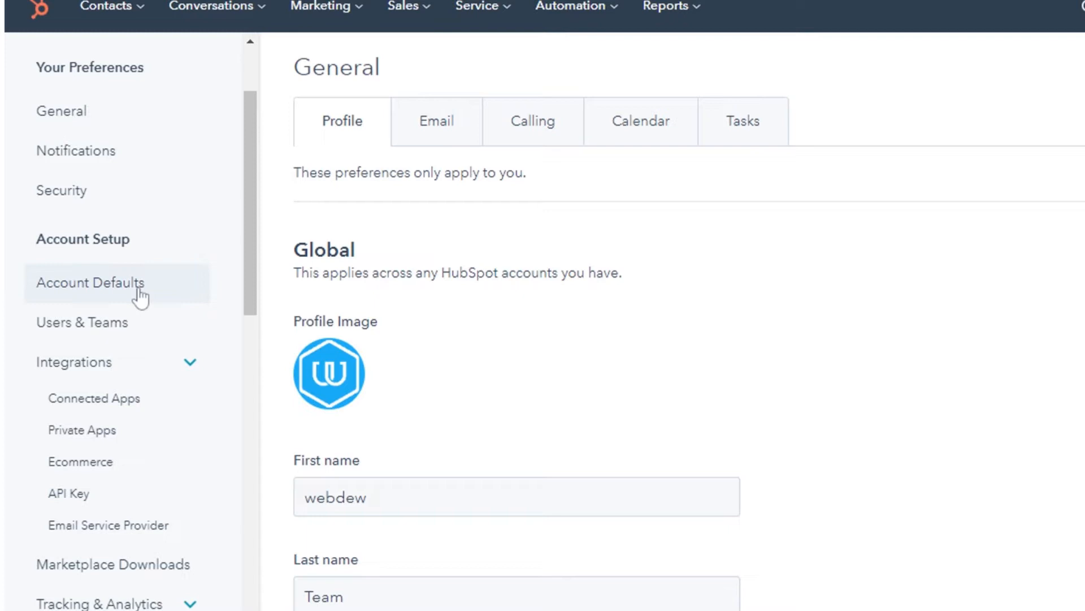
{"action": "left_click", "coordinate": [90, 282]}
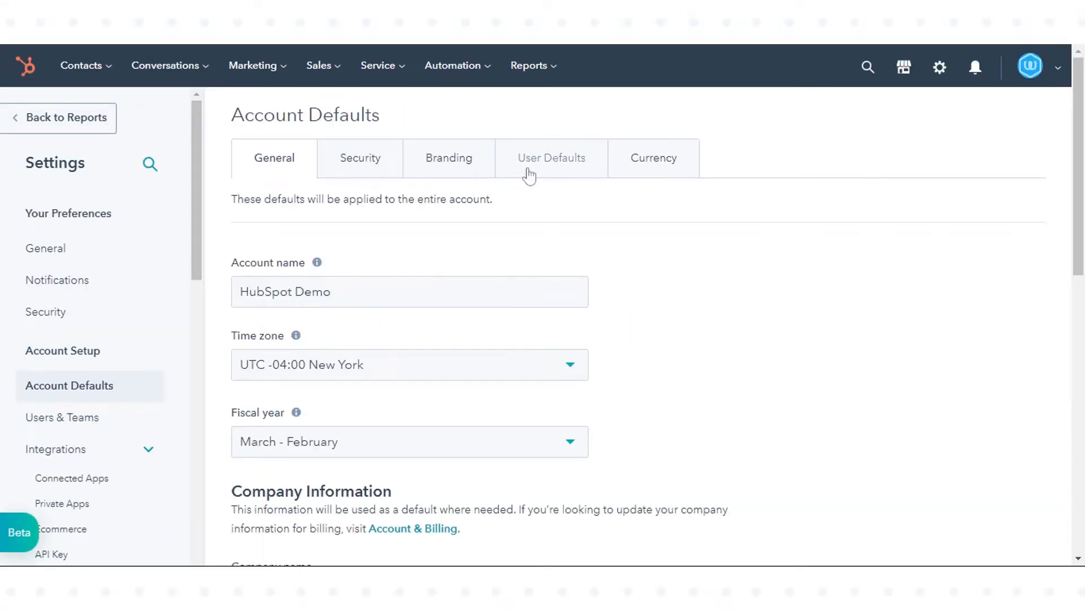
Step: Set the User Defaults email font to Georgia
{"action": "left_click", "coordinate": [551, 158]}
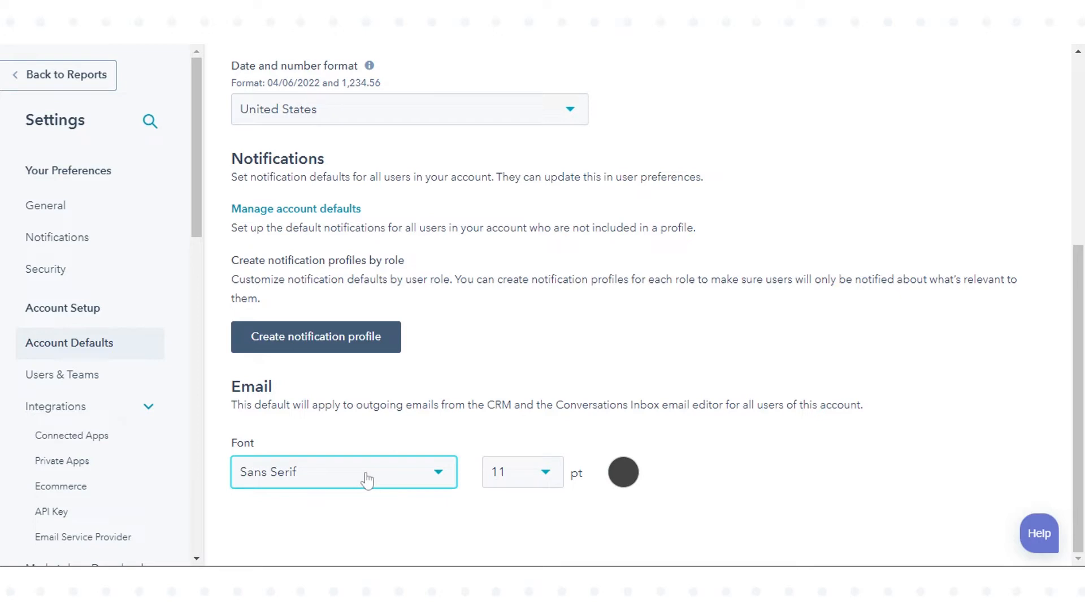
{"action": "left_click", "coordinate": [345, 471]}
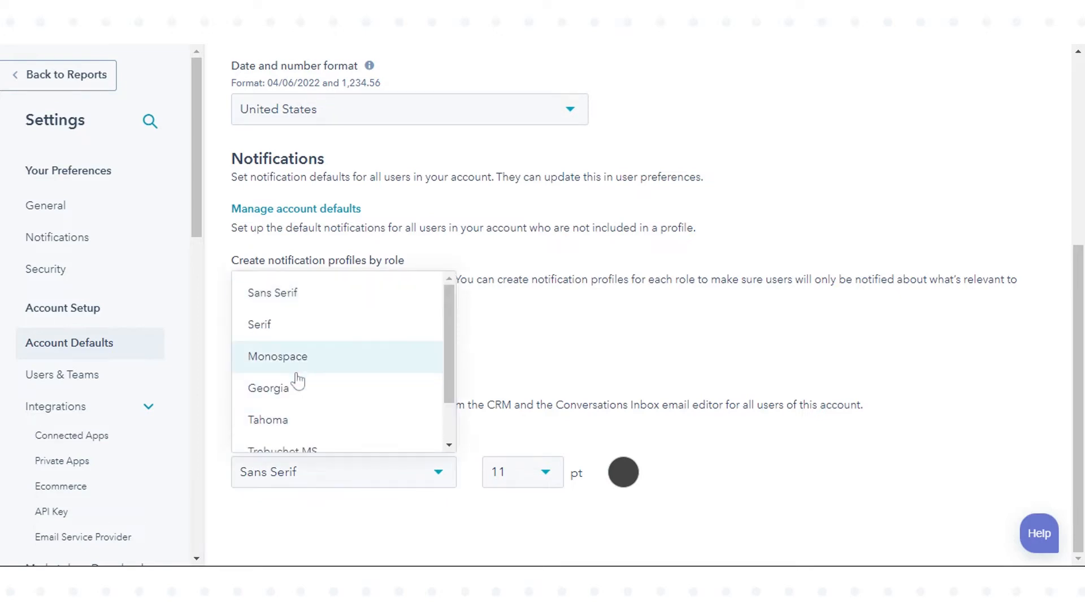
{"action": "mouse_move", "coordinate": [289, 388]}
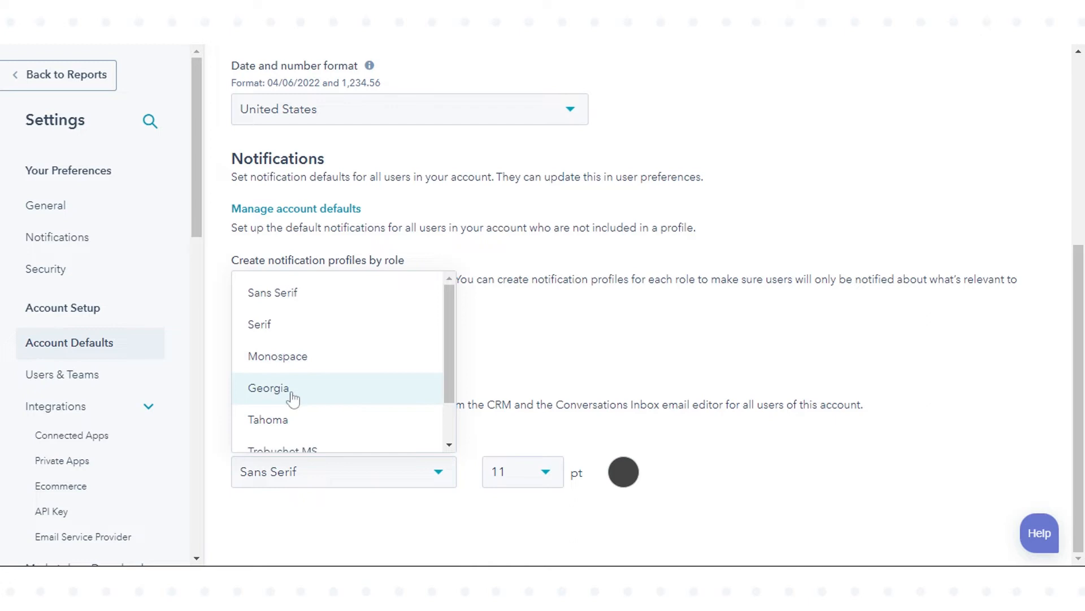
{"action": "left_click", "coordinate": [269, 388]}
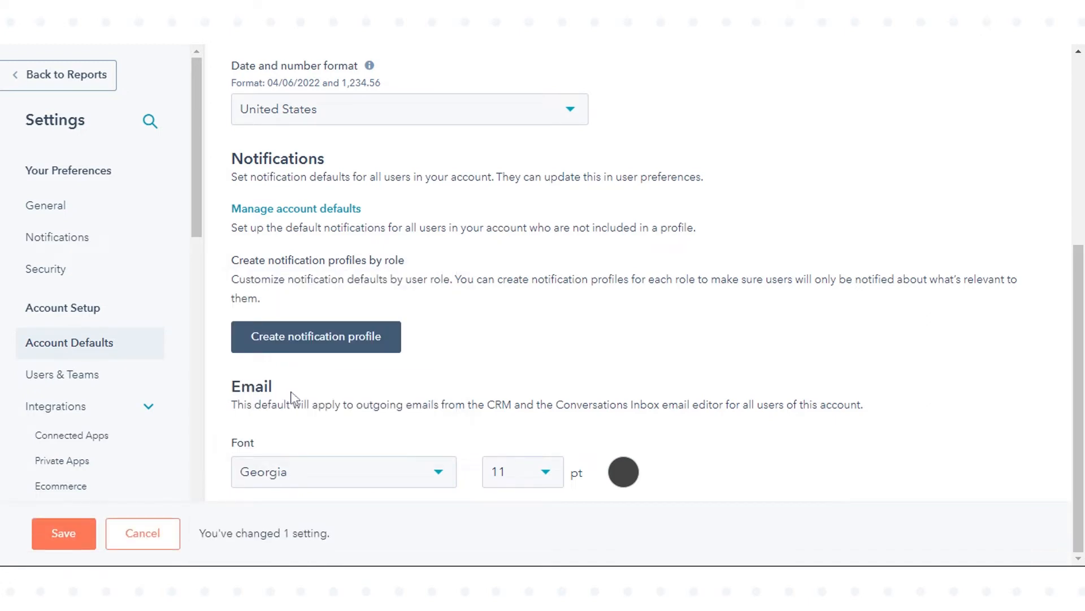
{"action": "mouse_move", "coordinate": [411, 432]}
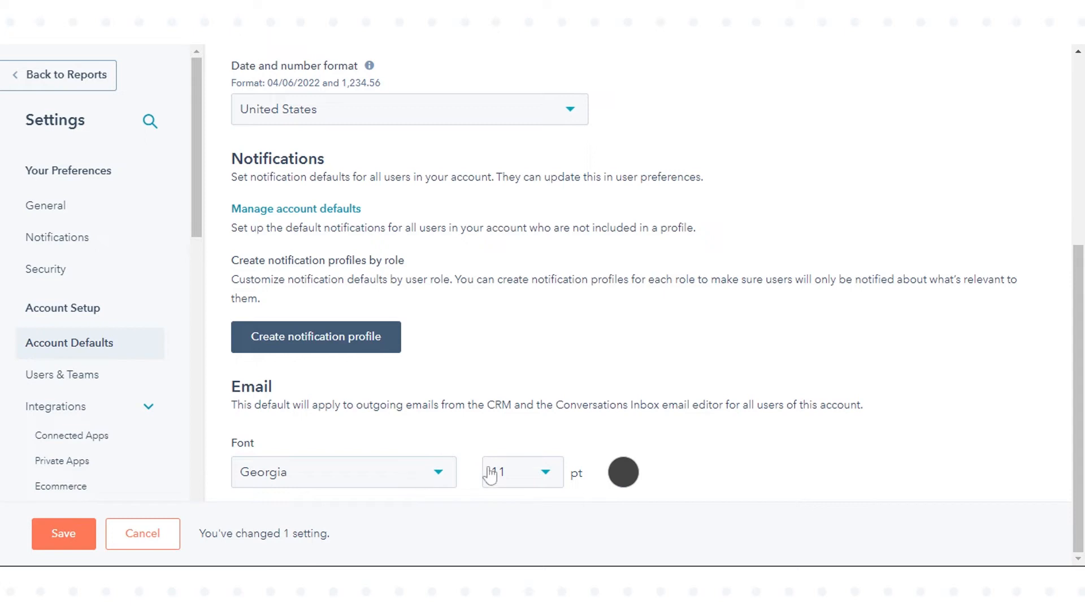
Step: Set the default email font size to 10
{"action": "left_click", "coordinate": [522, 471]}
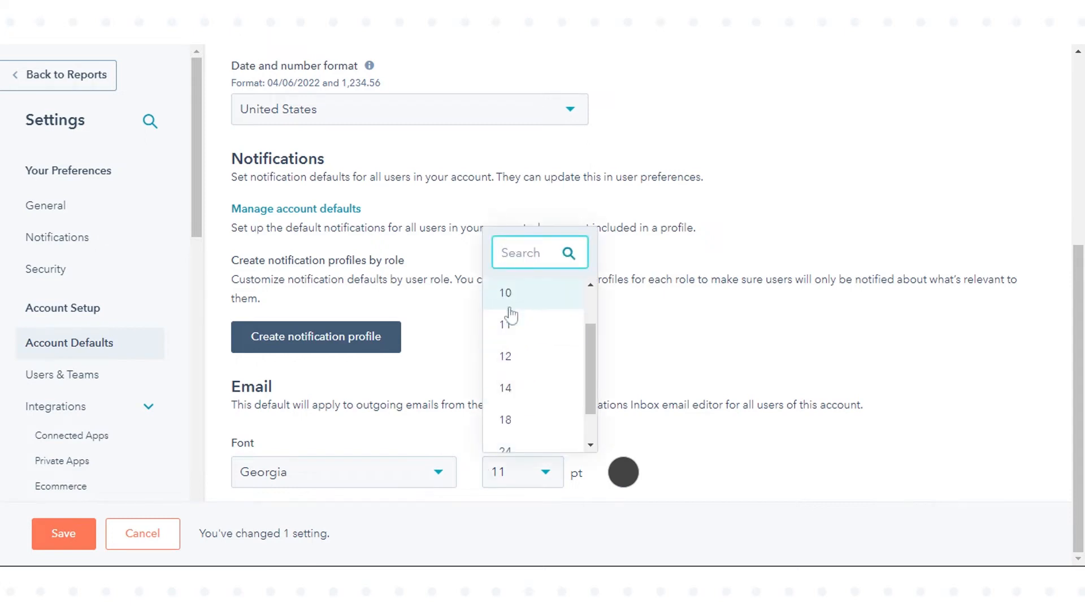
{"action": "left_click", "coordinate": [505, 292]}
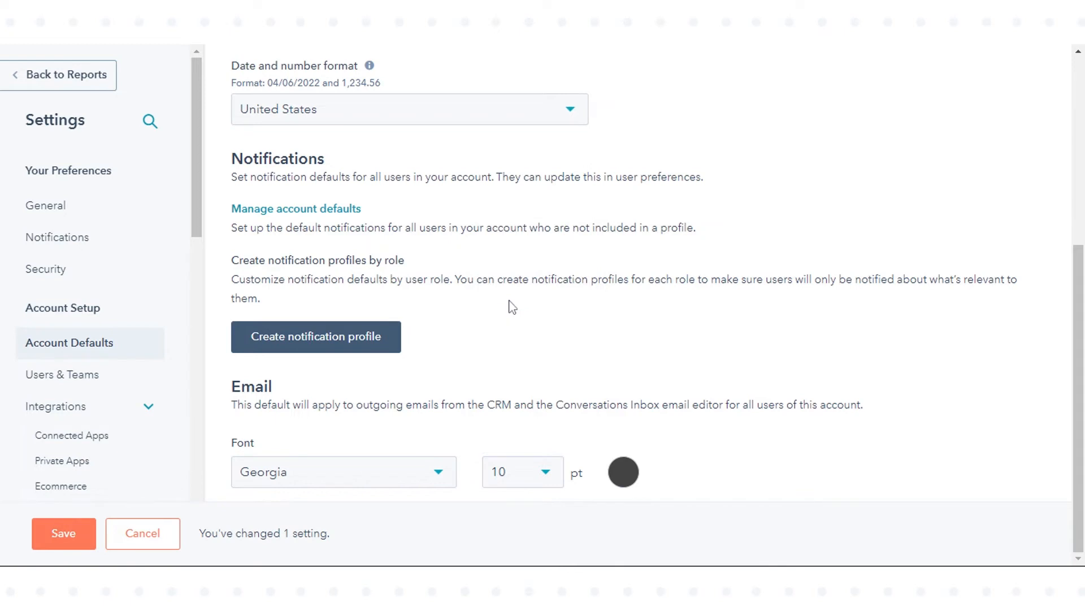
{"action": "mouse_move", "coordinate": [599, 454]}
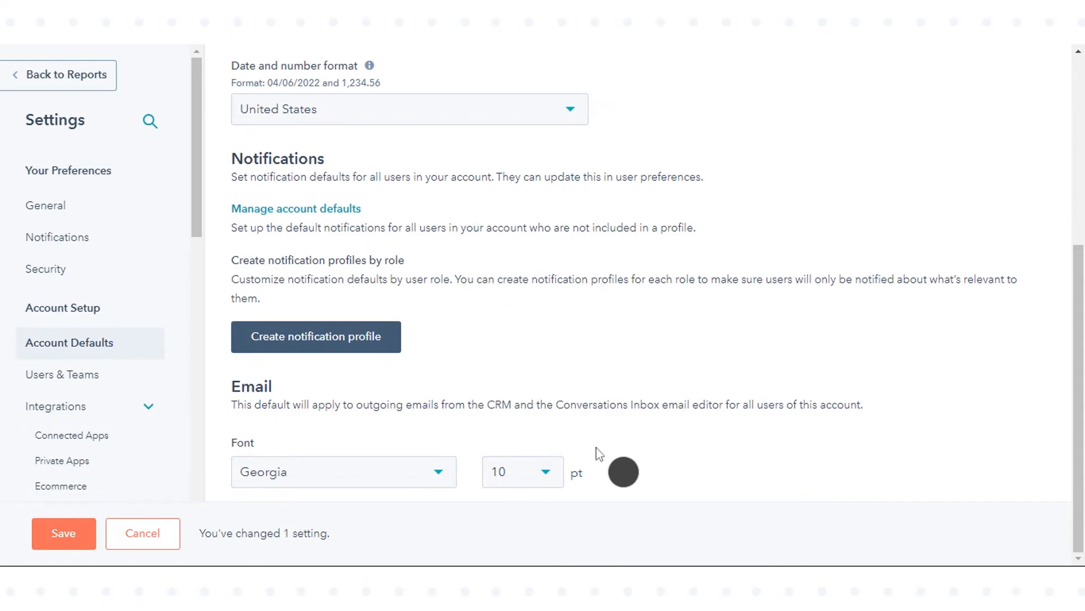
Step: Open the email text colour picker showing brown 645050
{"action": "left_click", "coordinate": [622, 472]}
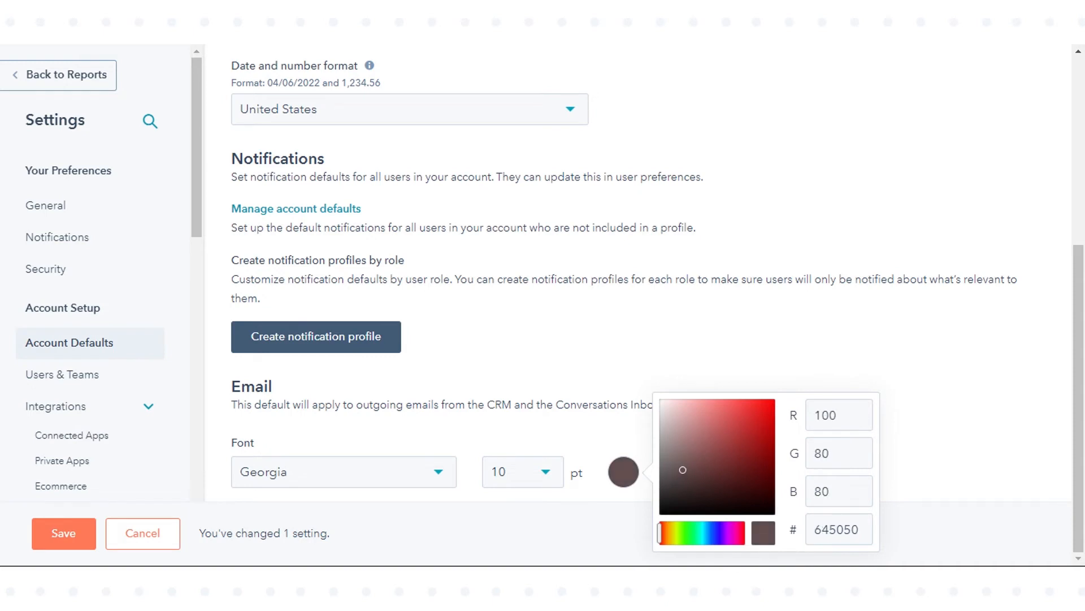
{"action": "mouse_move", "coordinate": [645, 504]}
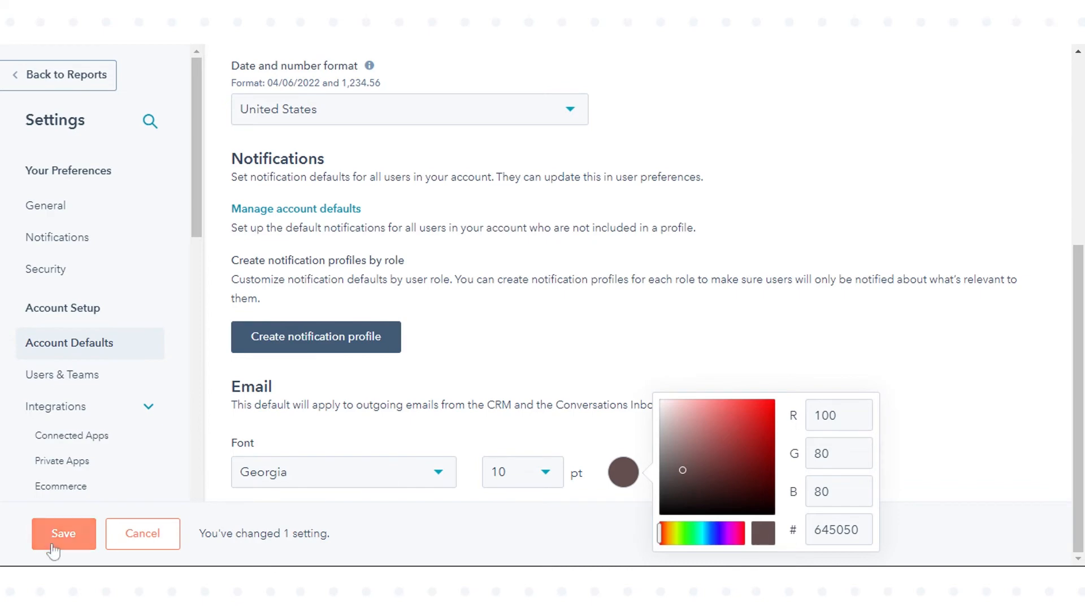
Step: Save the Georgia, 10 pt, brown 645050 email defaults
{"action": "left_click", "coordinate": [63, 533]}
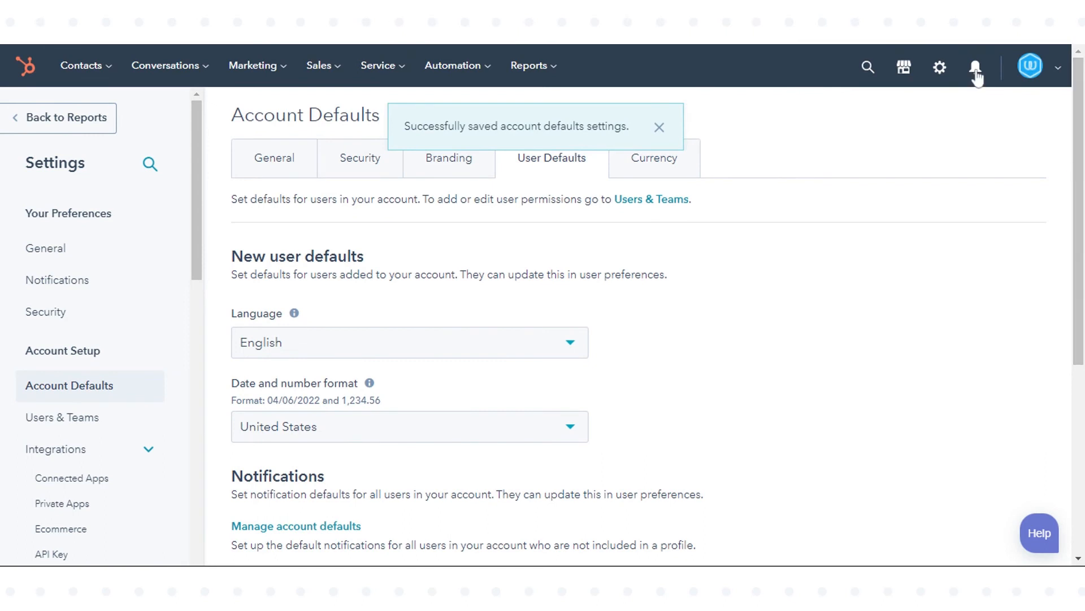
{"action": "mouse_move", "coordinate": [955, 50]}
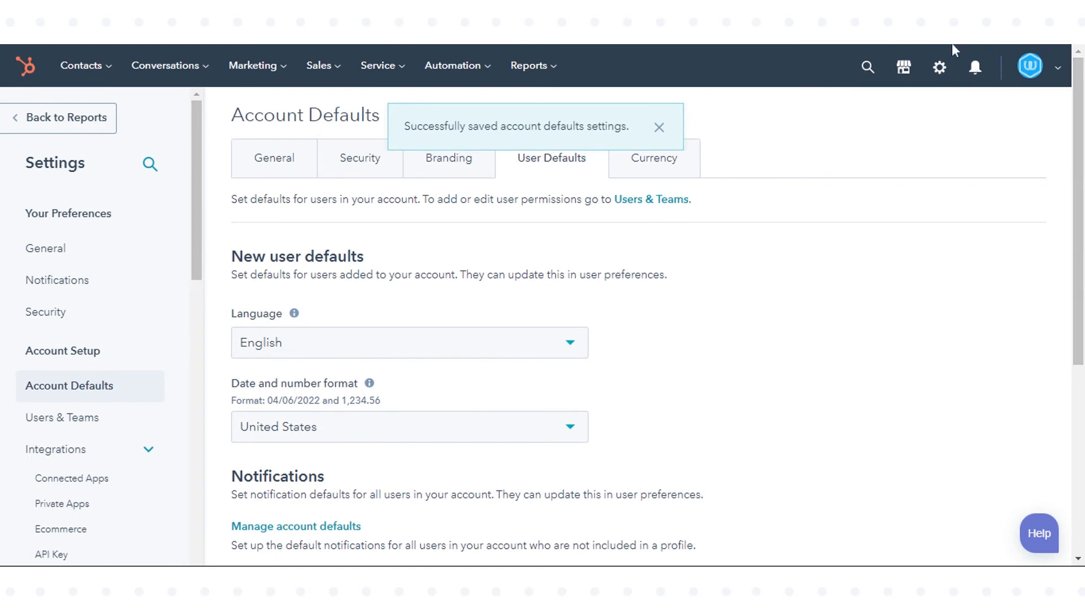